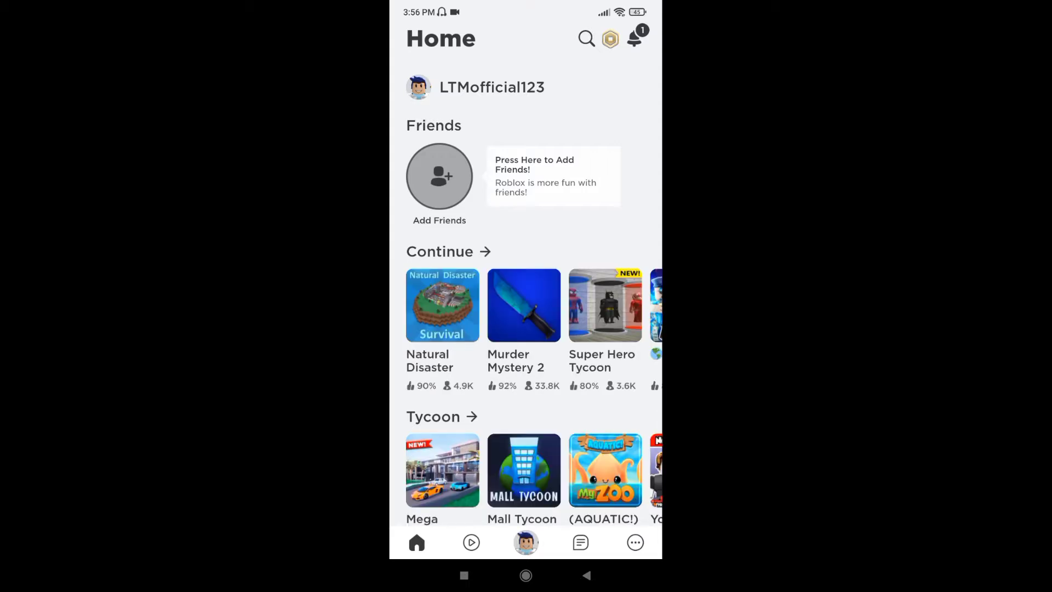
# Go through the More menu and Settings to the Account Info page
pyautogui.hscroll(-3)
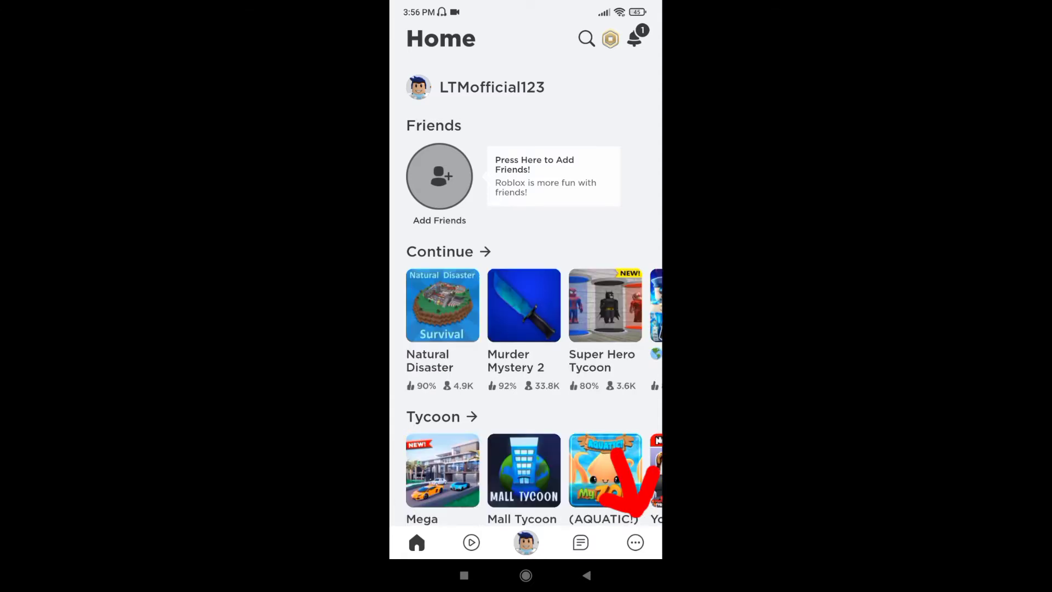
pyautogui.hscroll(-3)
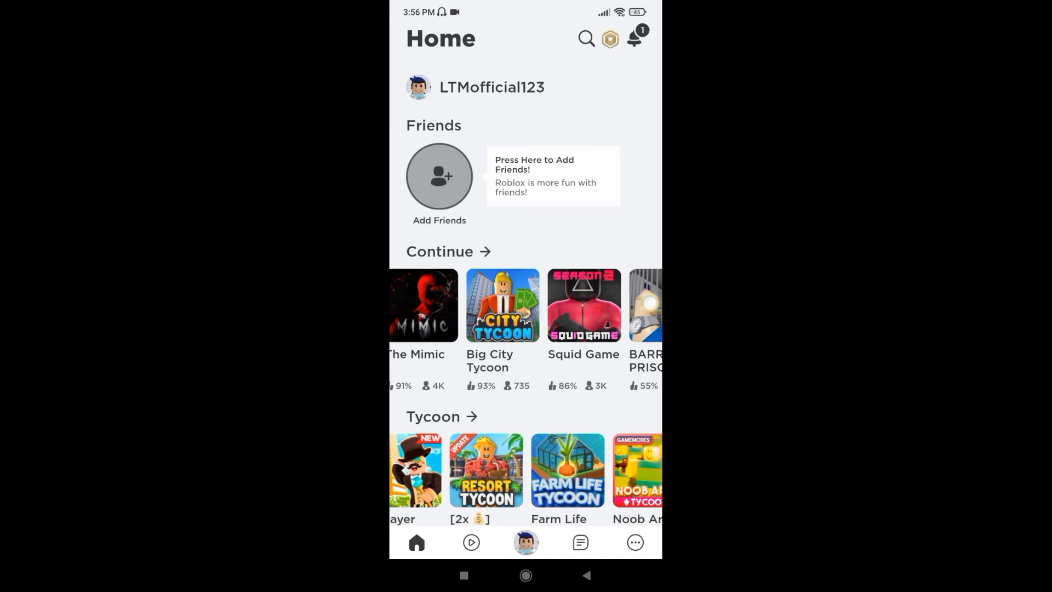
pyautogui.click(634, 541)
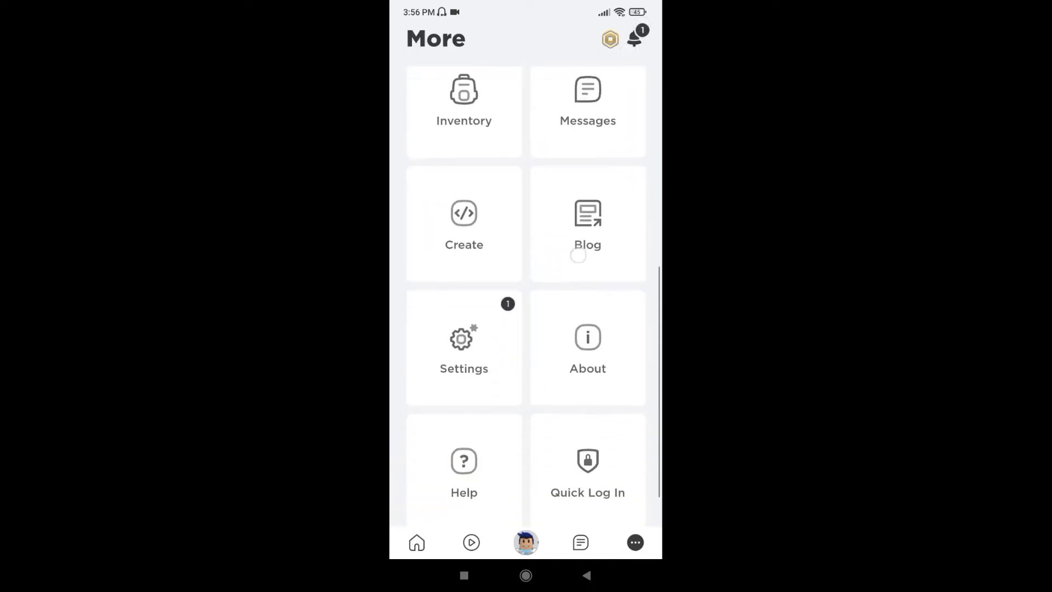
pyautogui.click(463, 349)
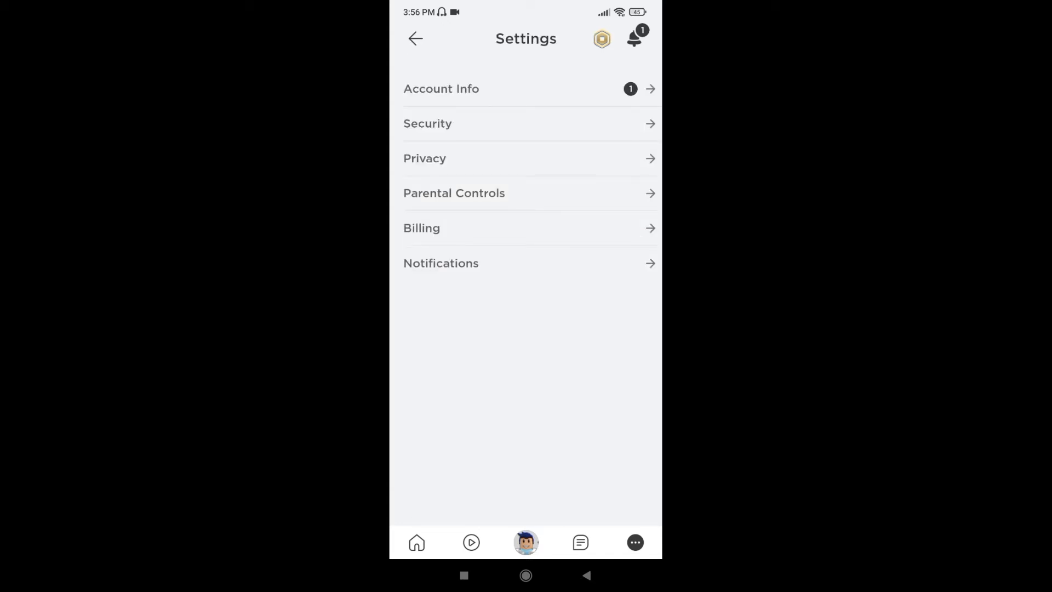
pyautogui.click(424, 157)
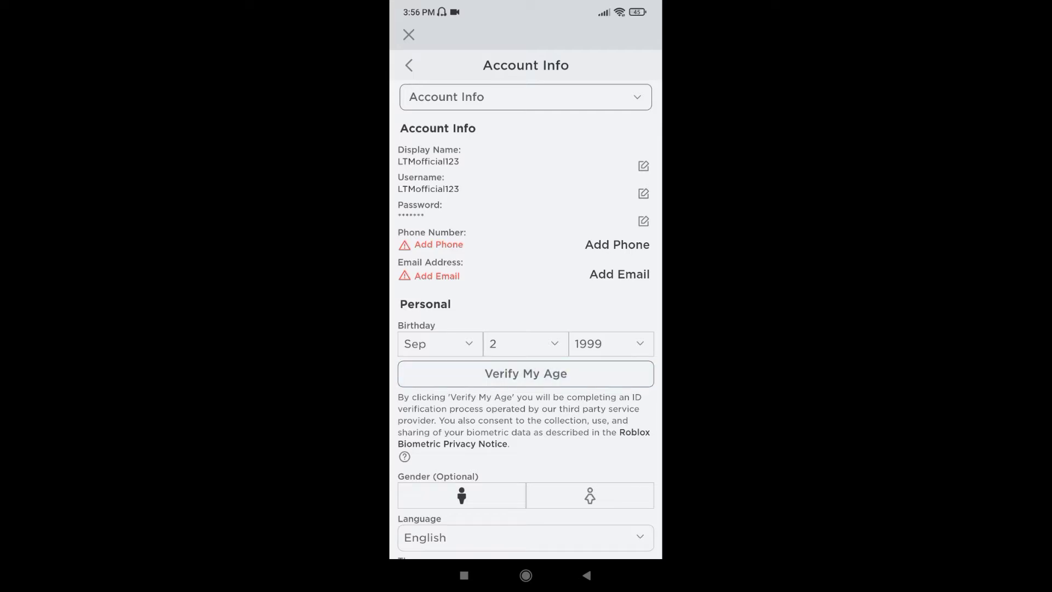
# Choose Verify My Age and start the Identity Verification session
pyautogui.click(525, 373)
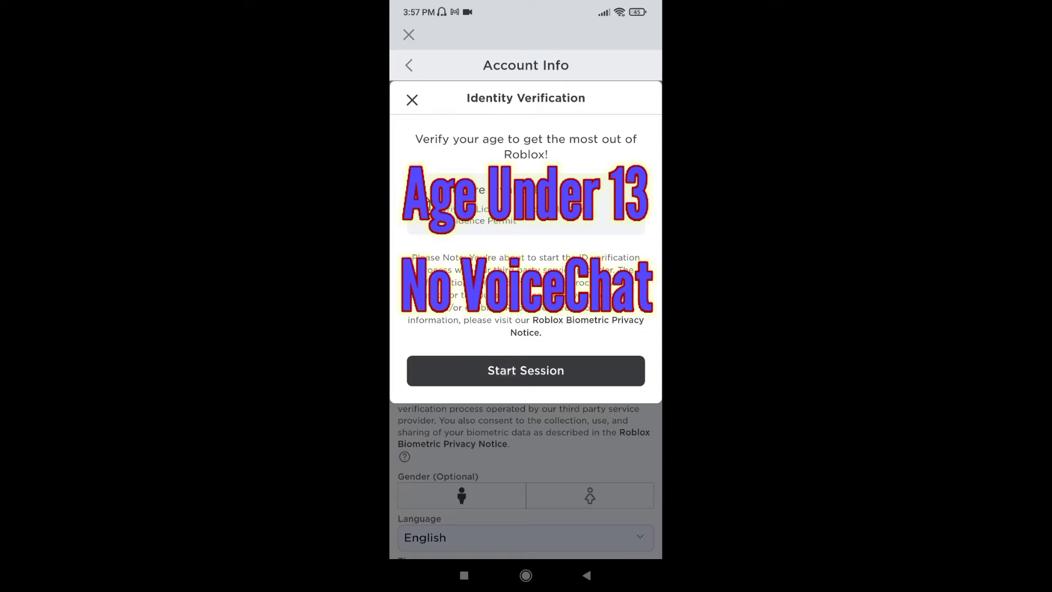
pyautogui.click(525, 371)
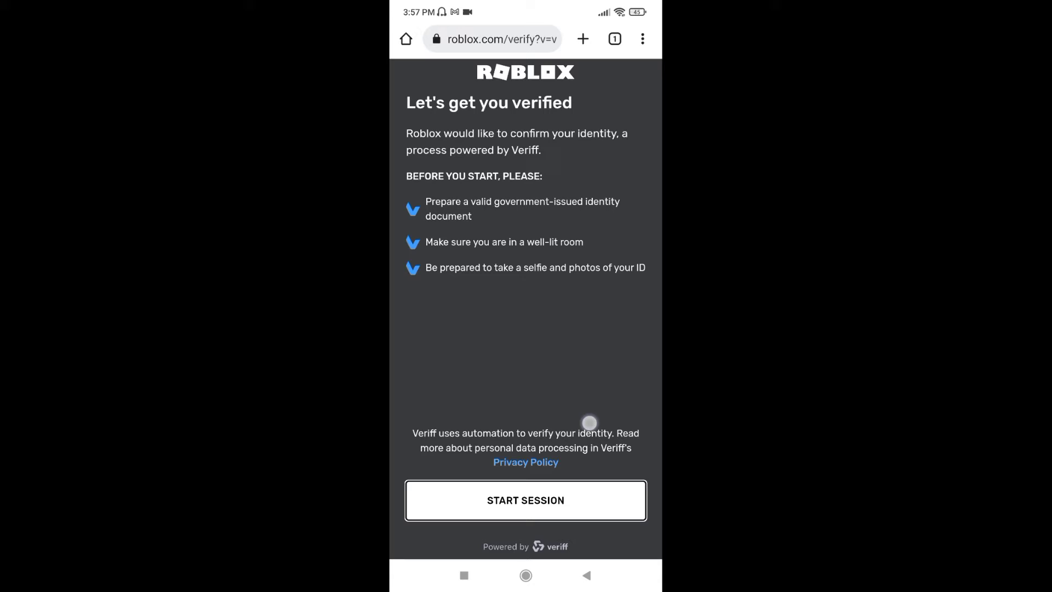
# Start the Veriff session, allow camera access, and photograph the ID's photo page
pyautogui.click(525, 500)
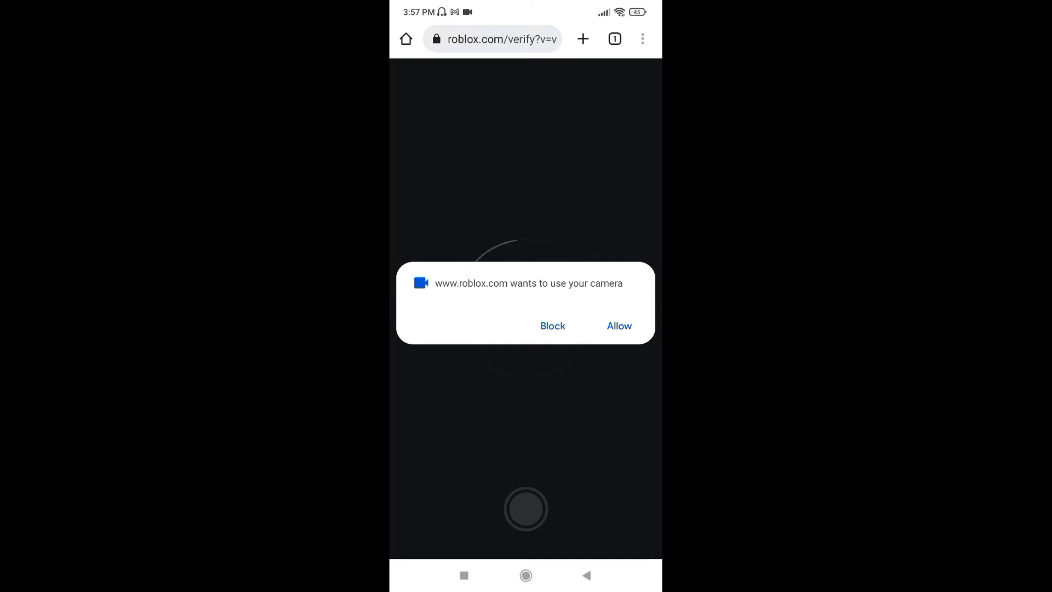
pyautogui.click(618, 326)
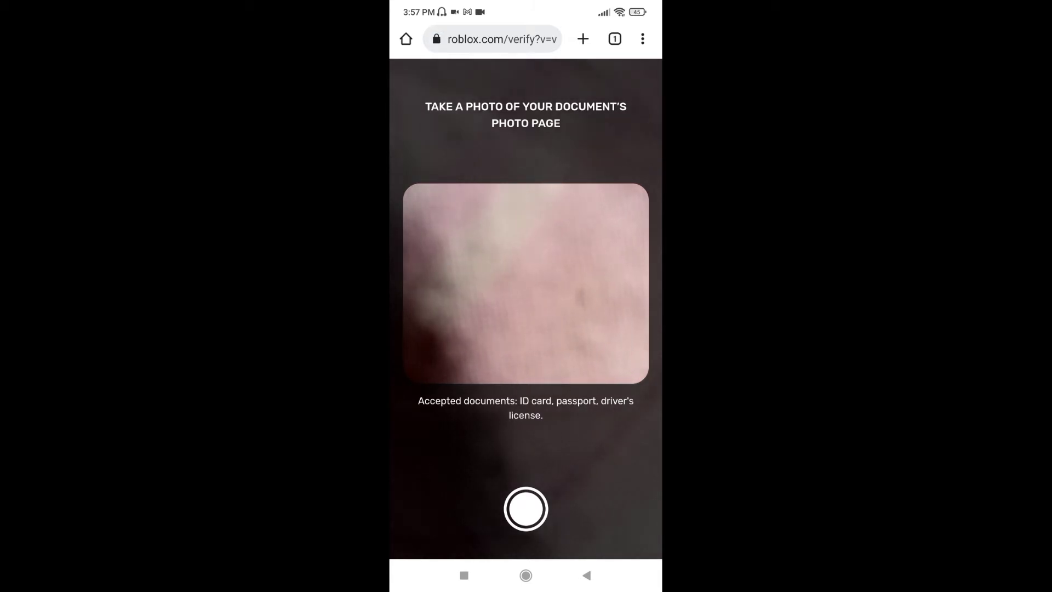
pyautogui.click(525, 509)
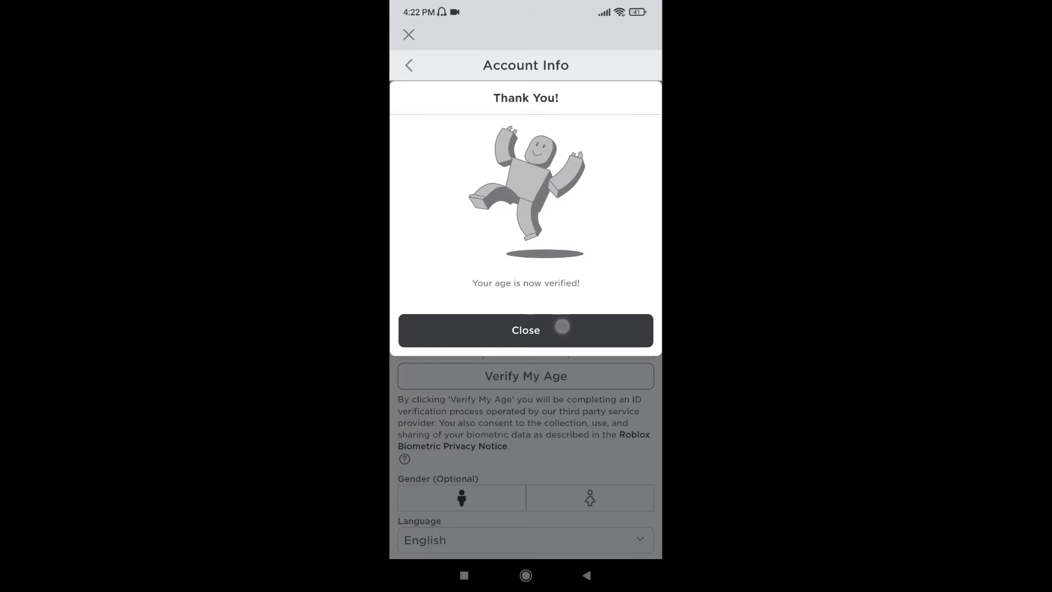
# Close the Thank You dialog and return to Settings to reach Privacy
pyautogui.click(525, 330)
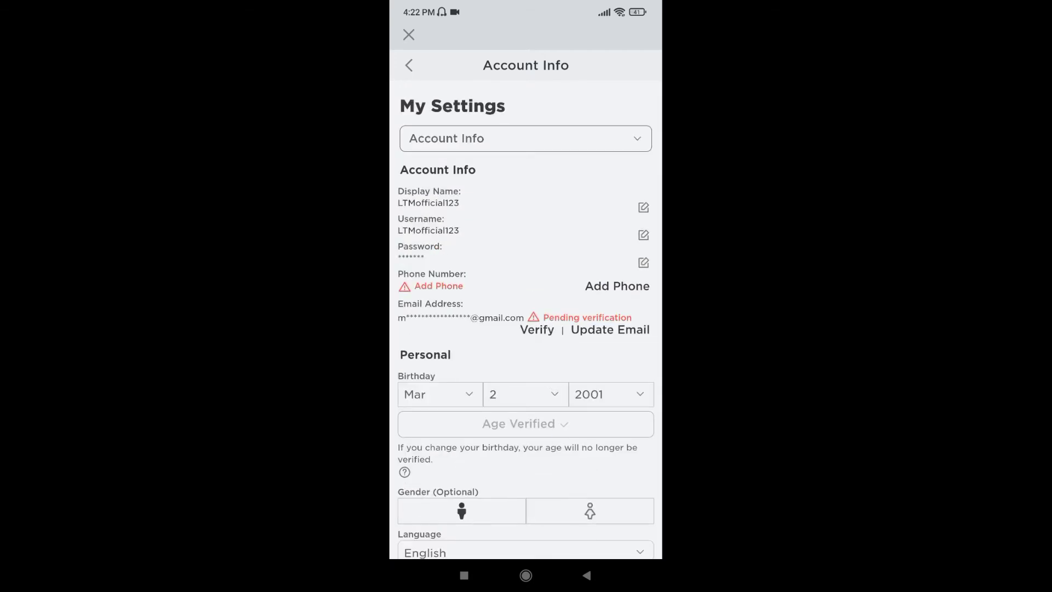
pyautogui.click(409, 65)
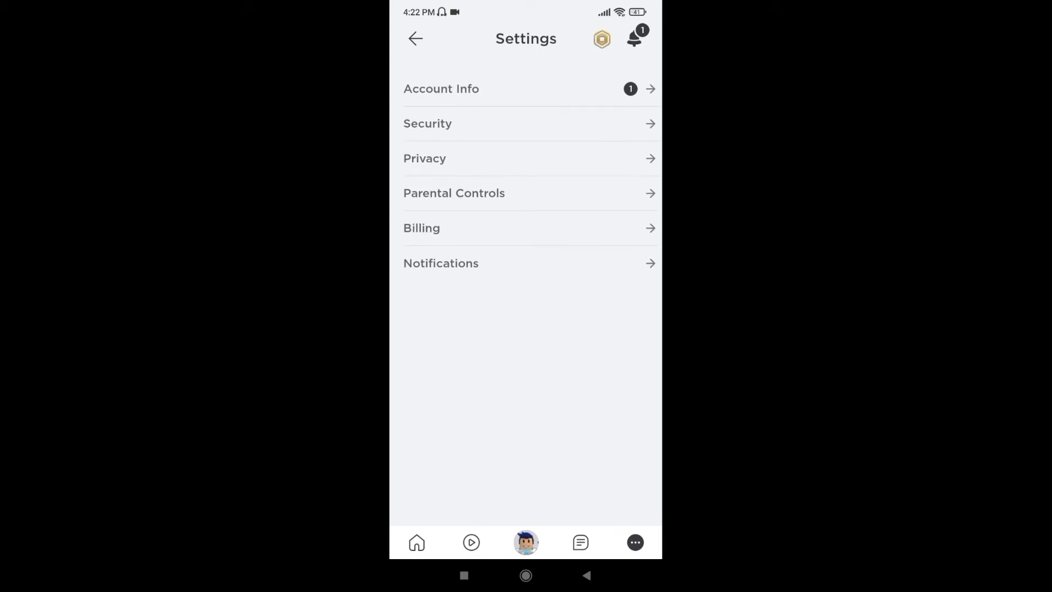
pyautogui.click(425, 158)
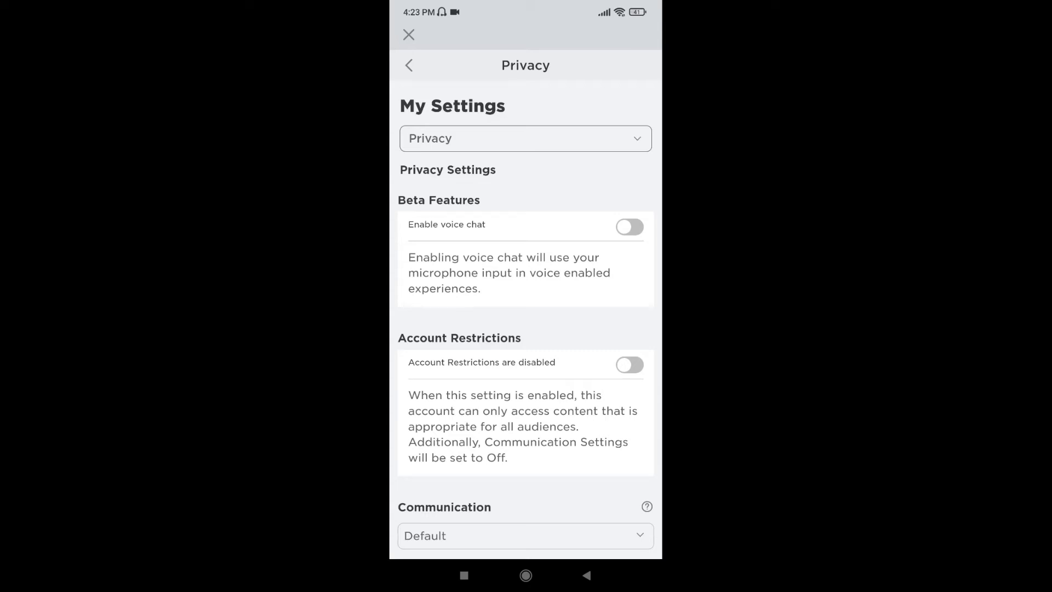
# Enable voice chat with recording consent, then open game search from Home
pyautogui.click(628, 226)
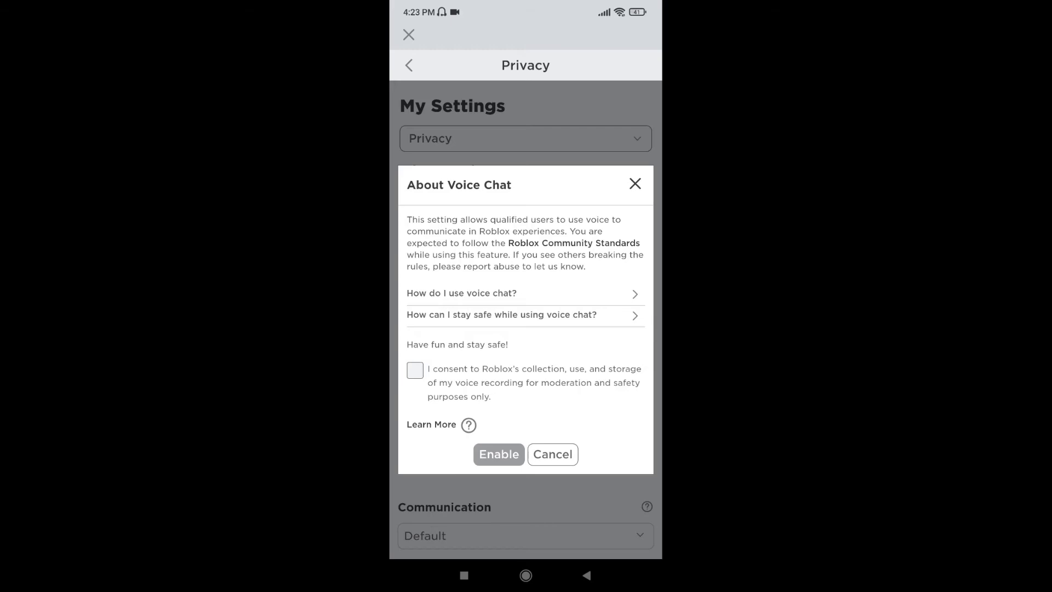
pyautogui.click(415, 370)
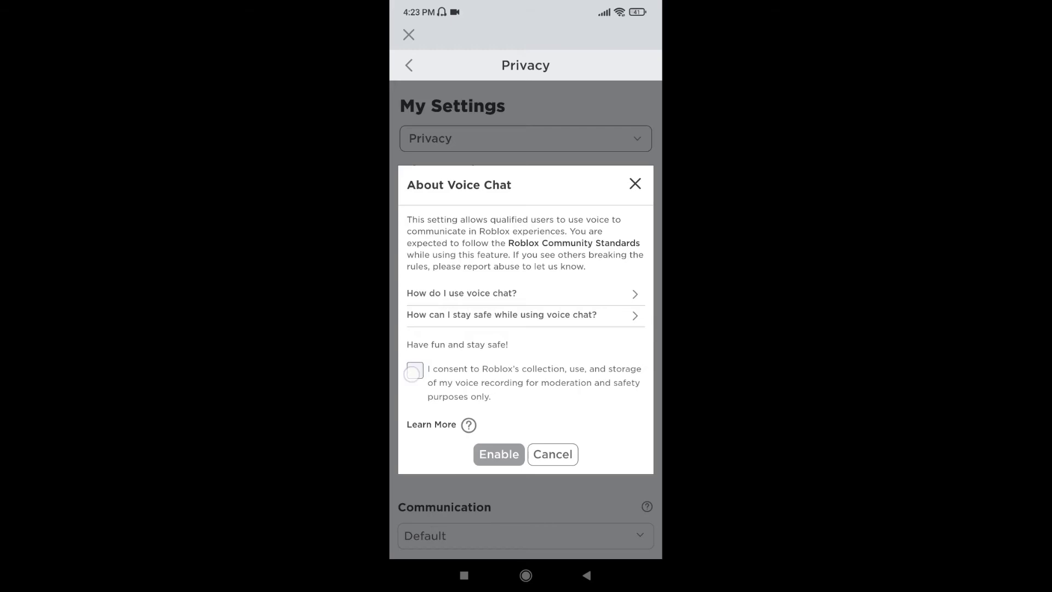
pyautogui.click(413, 374)
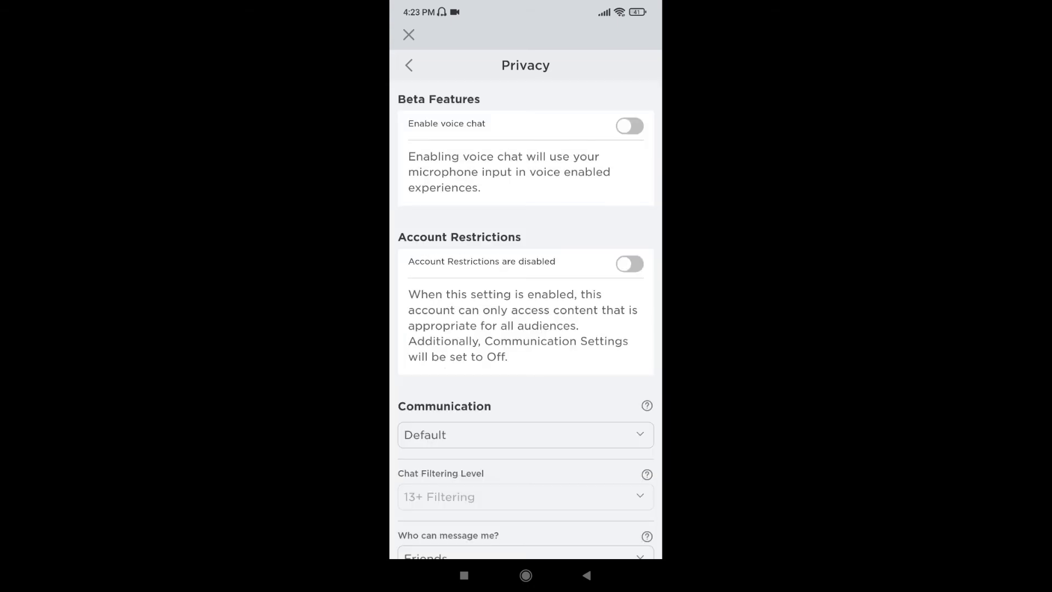
pyautogui.click(629, 126)
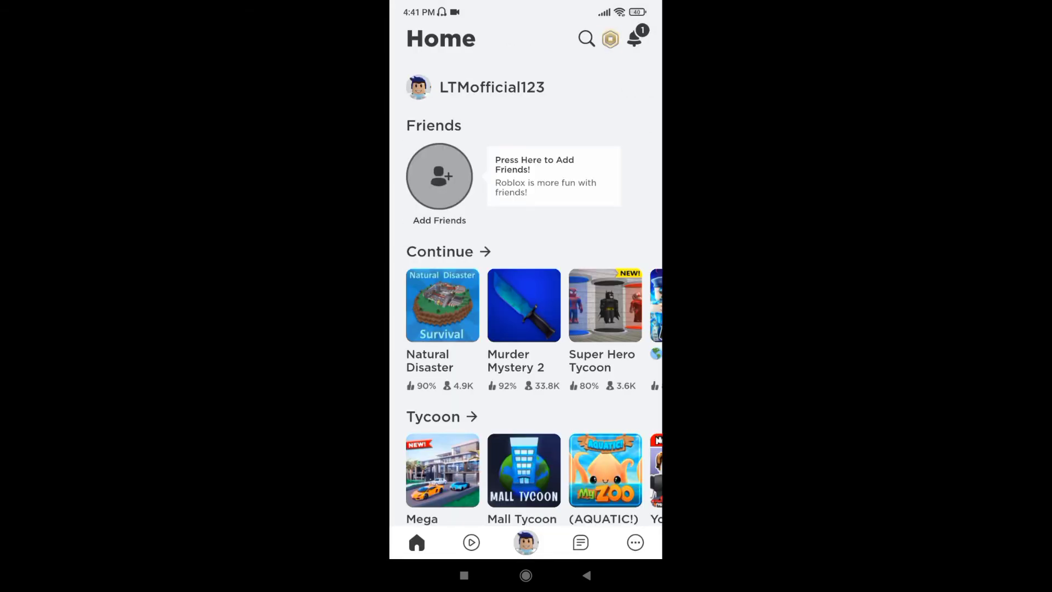
pyautogui.click(585, 38)
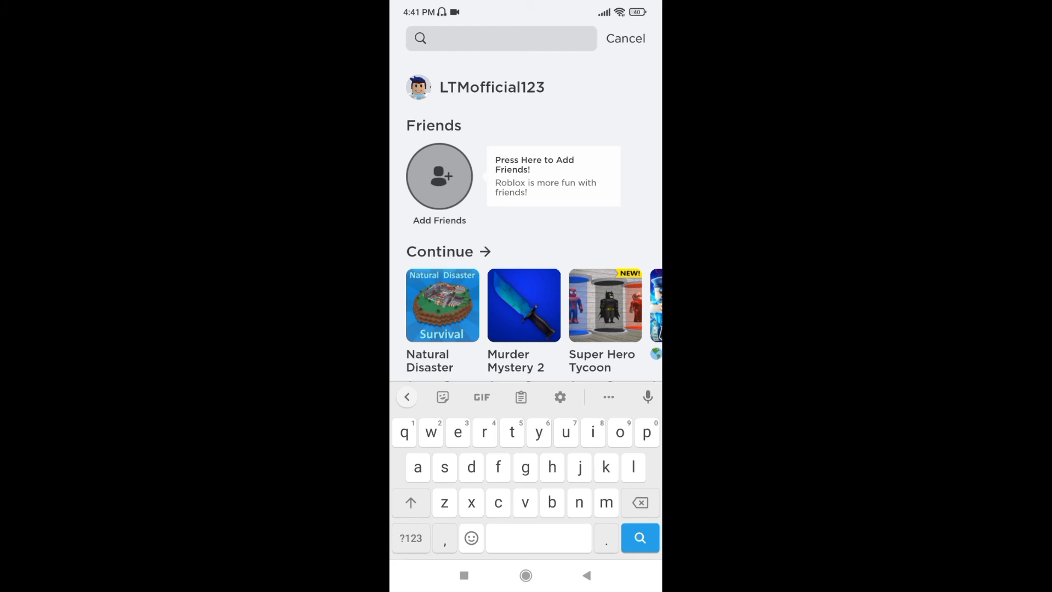